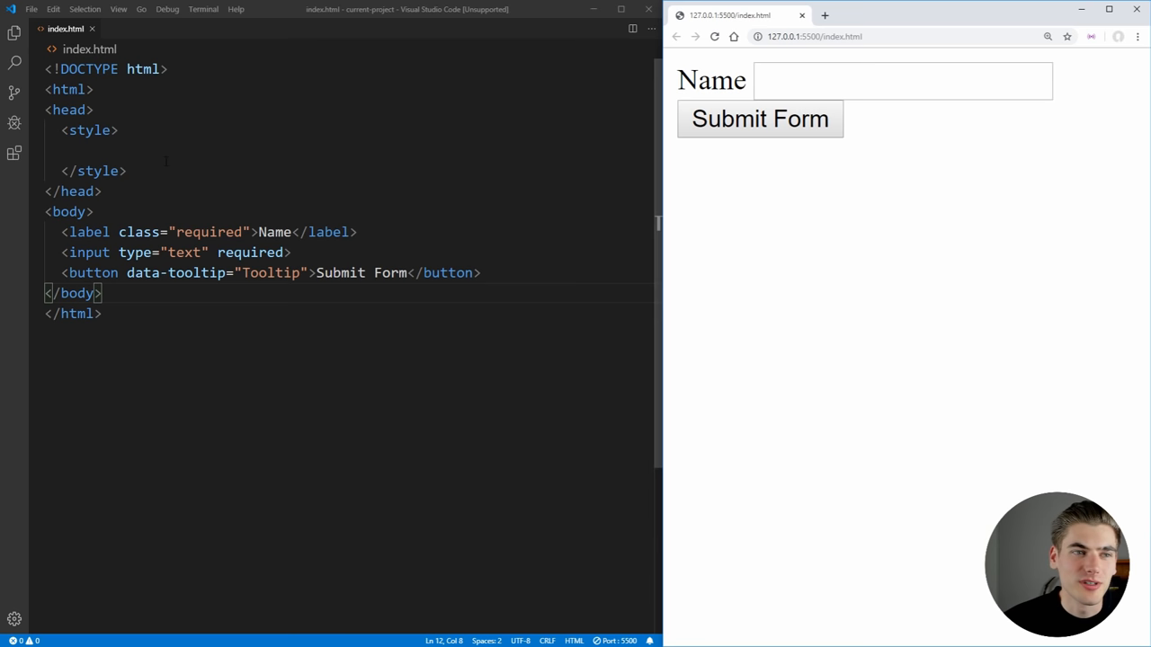
# Start a .required::before rule and open its body.
pyautogui.write('::bef')
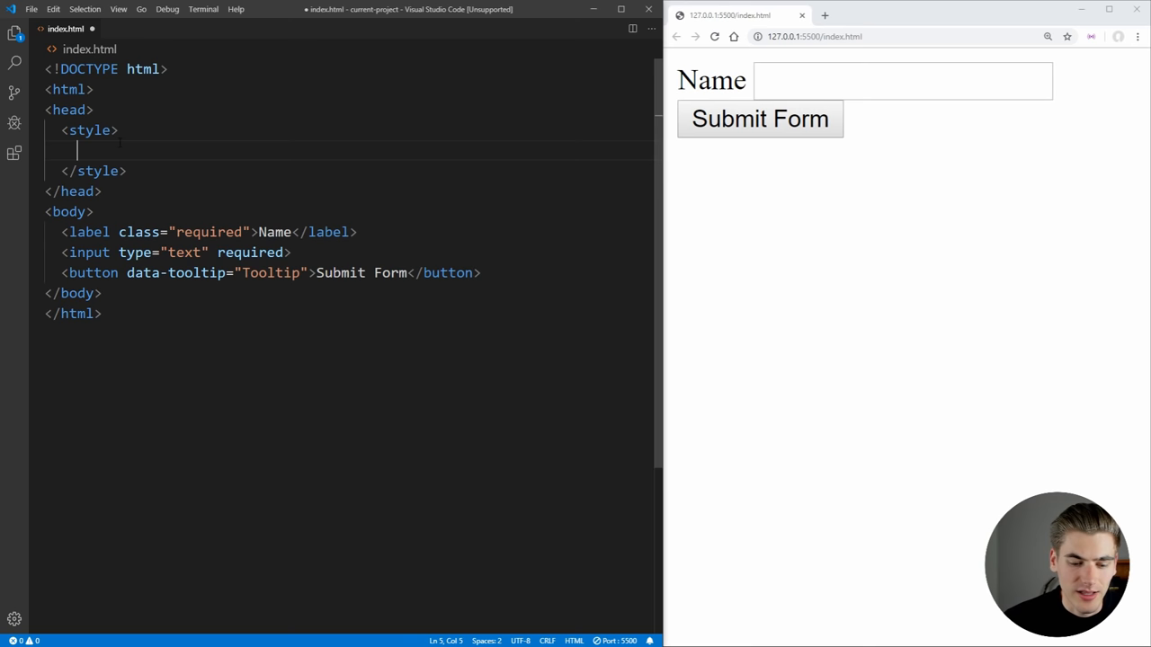
pyautogui.write('.required::before {')
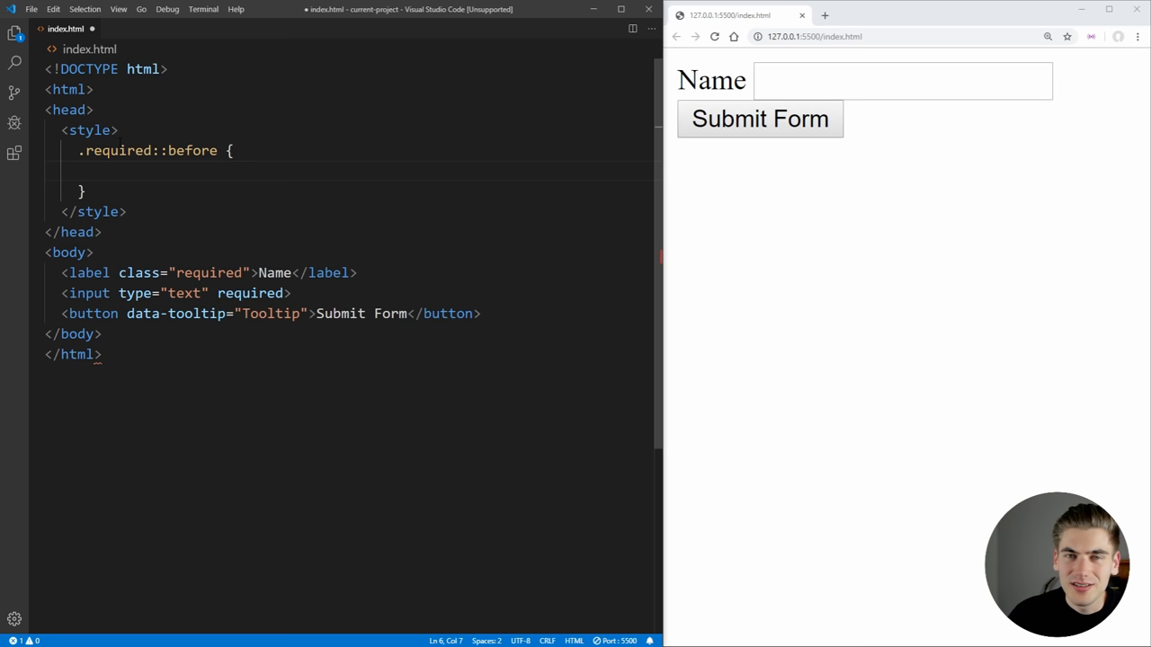
pyautogui.press('Backspace')
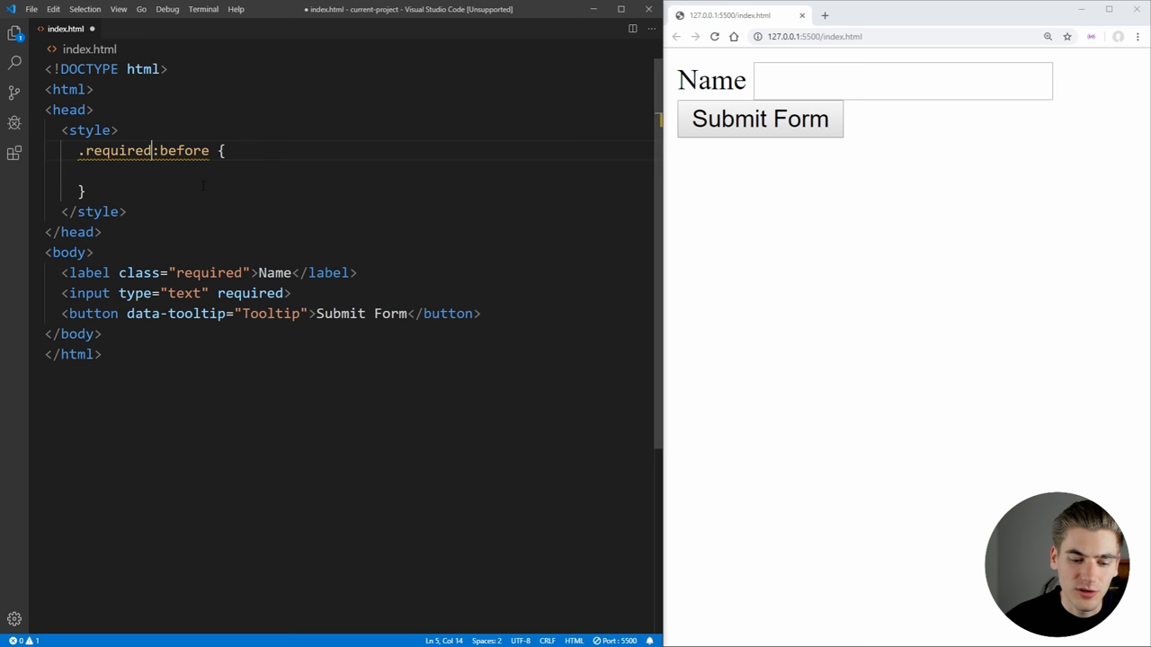
pyautogui.write(':')
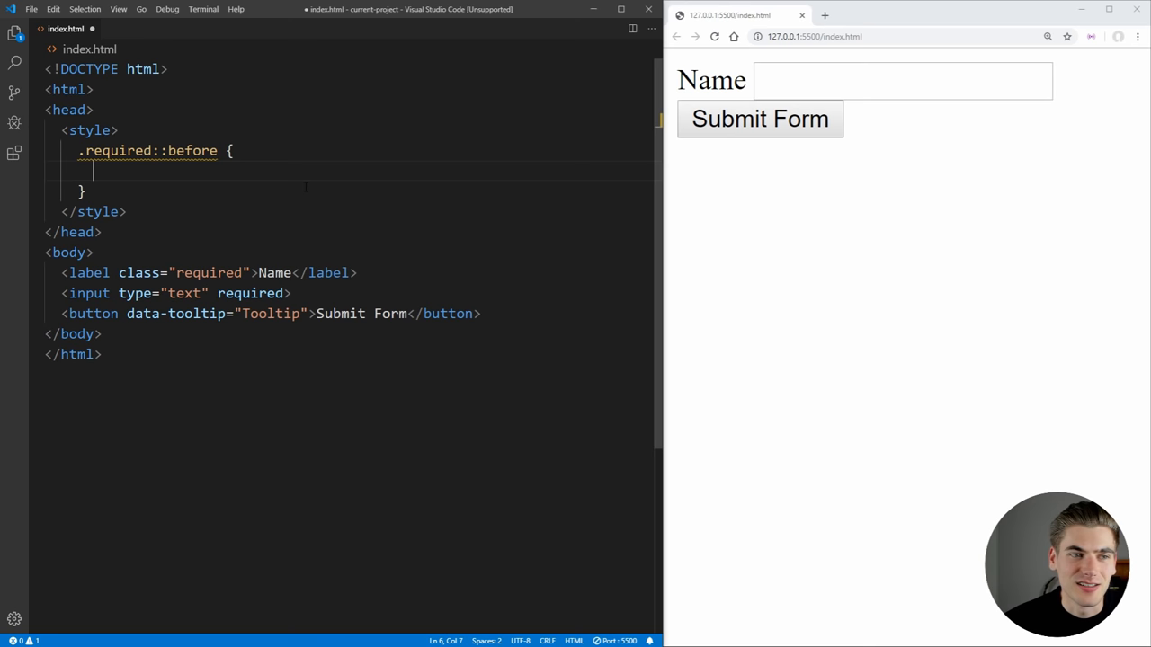
# Give the rule width 10px and display block, then begin a property at its top.
pyautogui.write('width: 10px;')
pyautogui.write('background-color:')
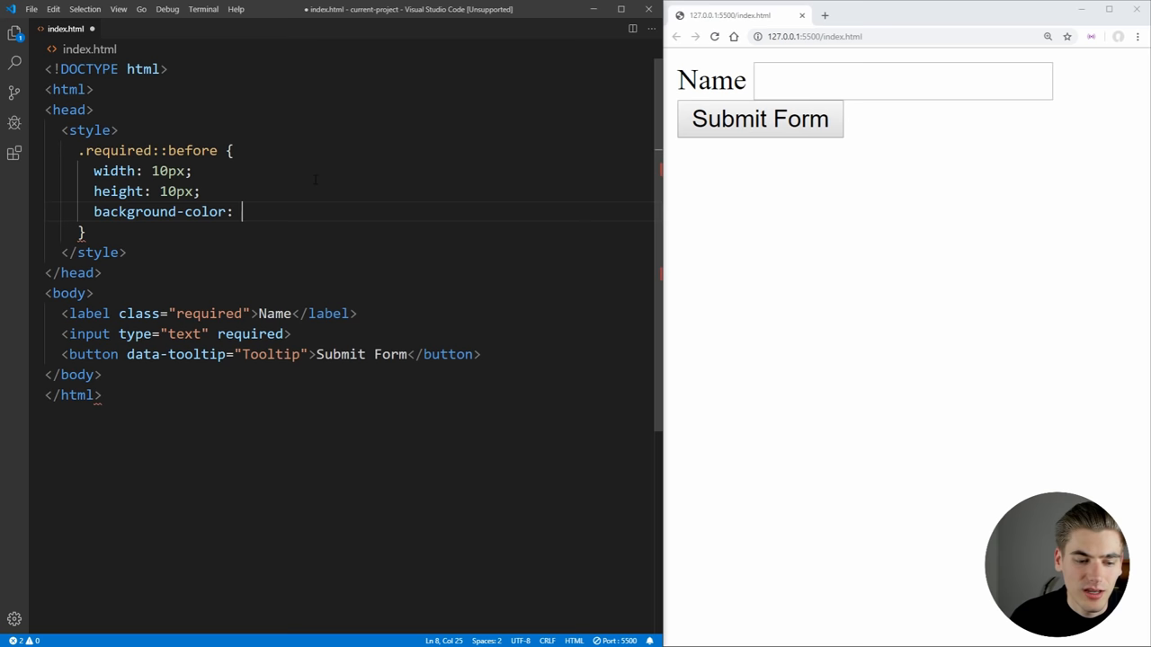
pyautogui.write('display: block;')
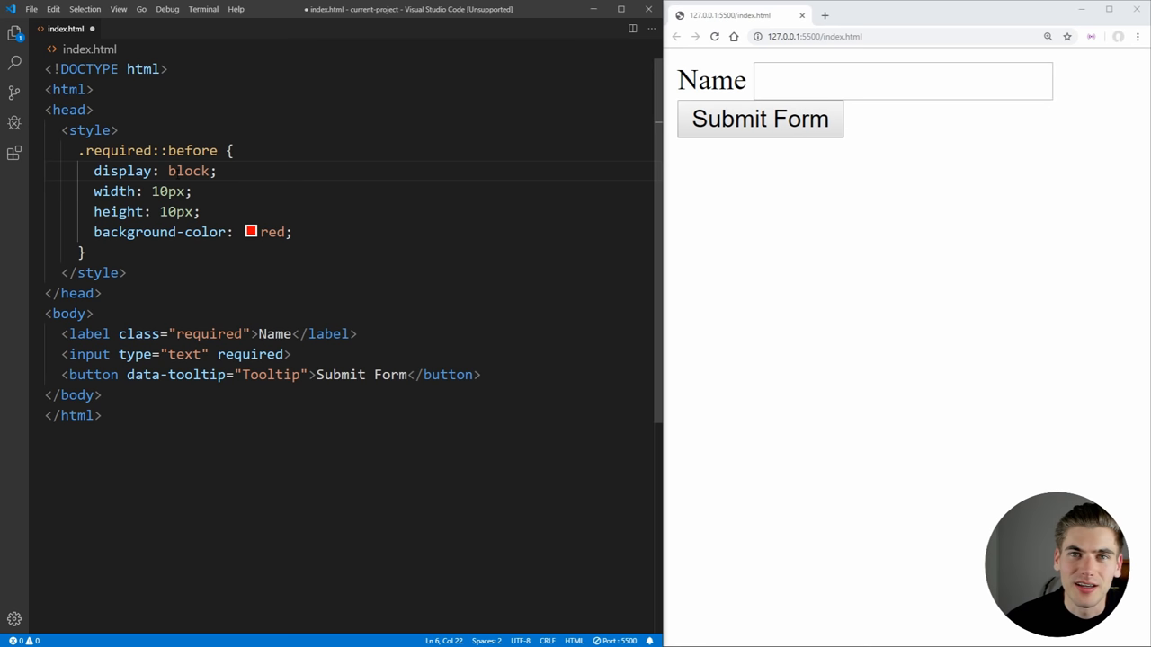
pyautogui.click(190, 190)
pyautogui.write('content:')
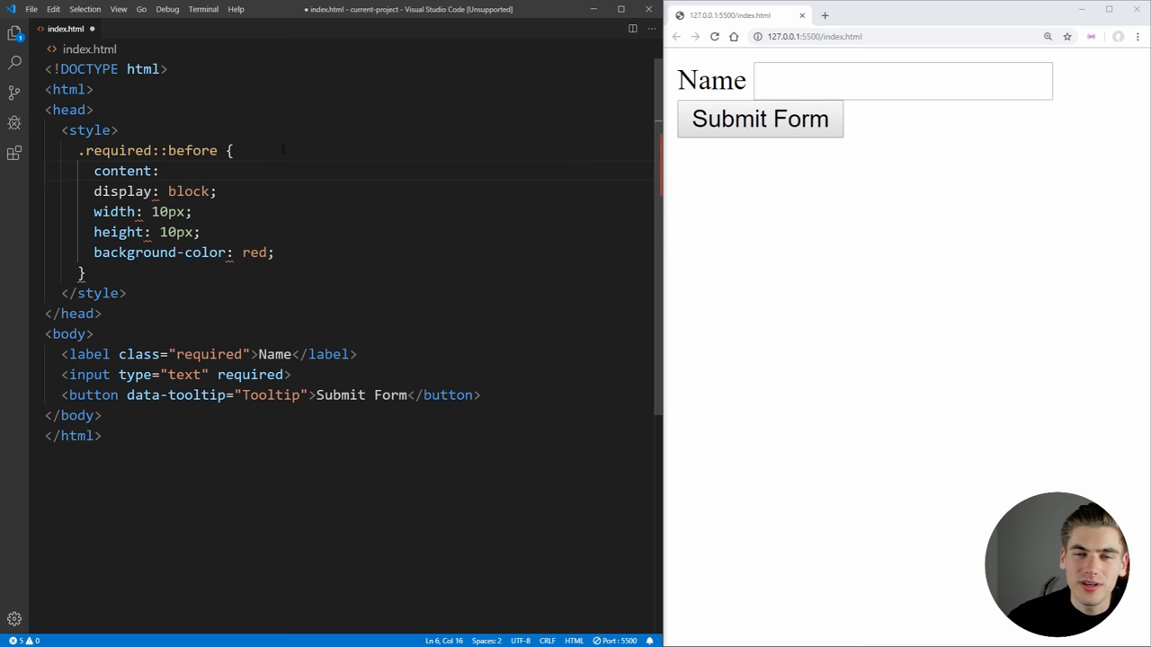
pyautogui.write("'';")
pyautogui.click(157, 149)
pyautogui.write('input')
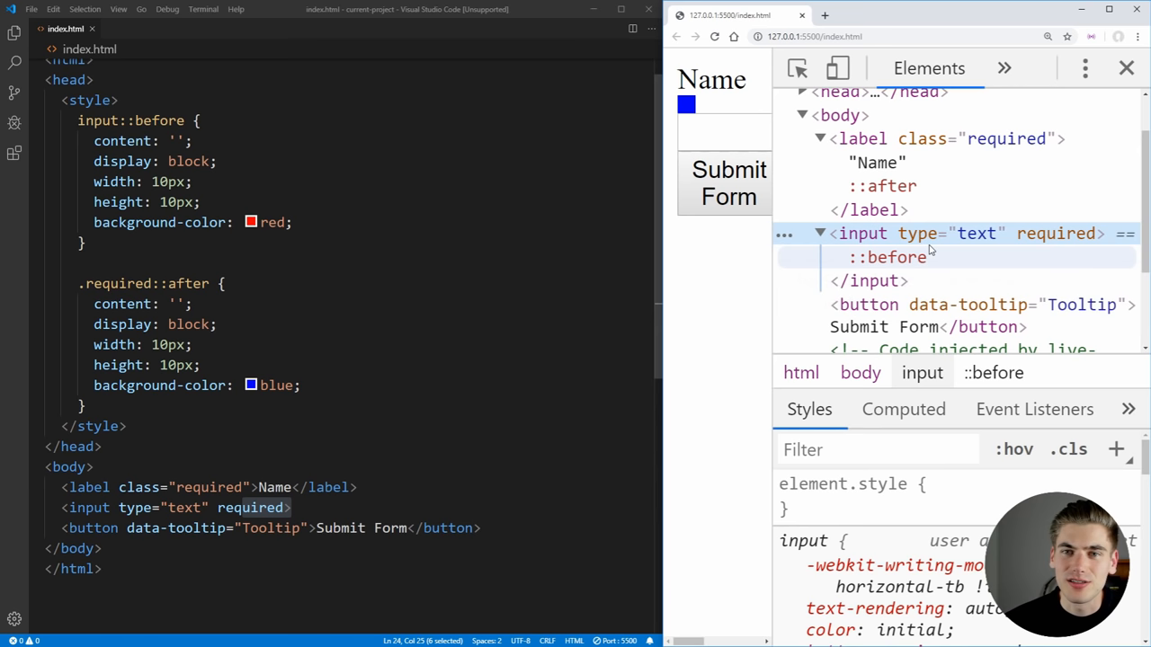
# Inspect the input's ::before pseudo-element and its input::before styles in DevTools.
pyautogui.click(890, 257)
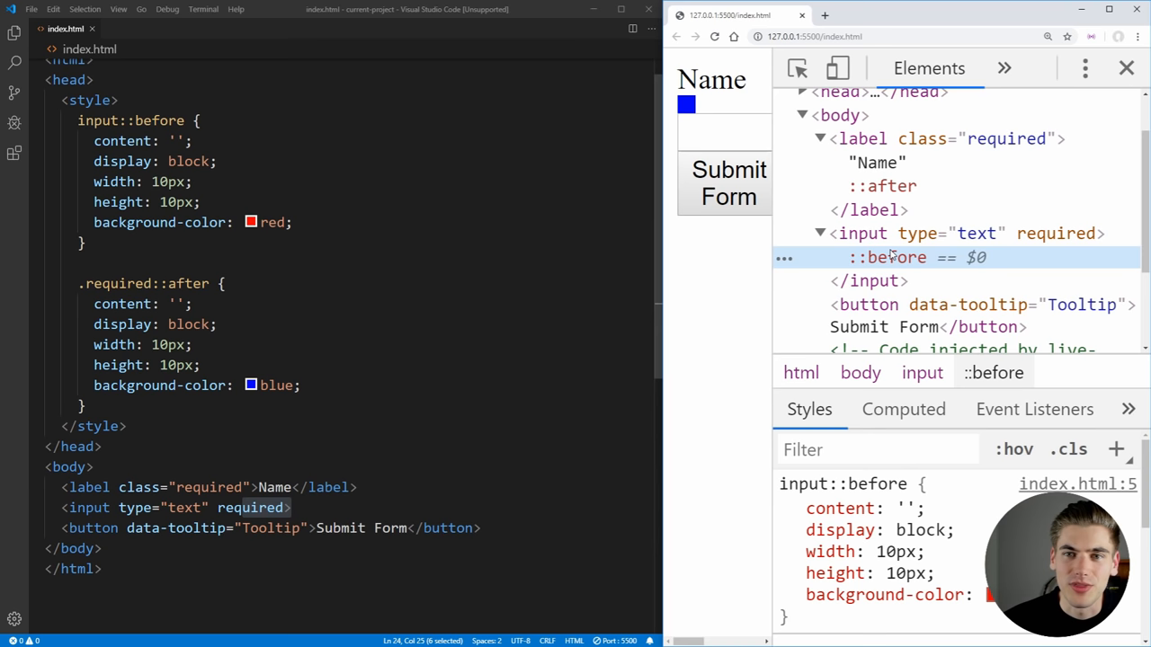
# Remove the input::before rule and set the .required::after content to an asterisk.
pyautogui.click(1126, 68)
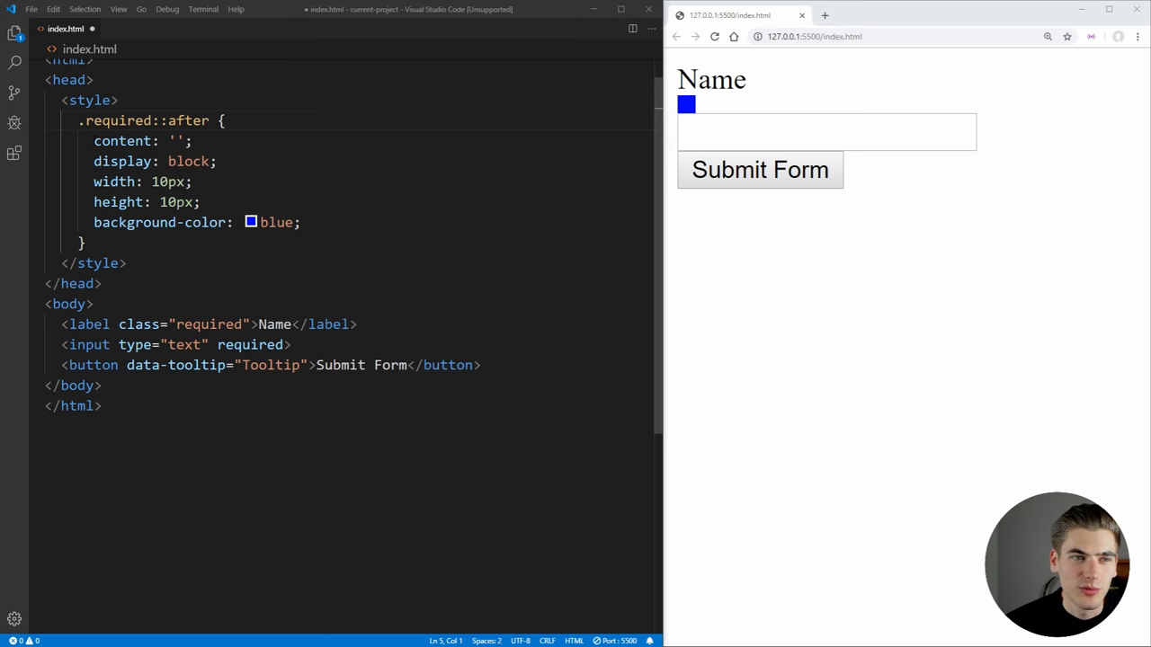
pyautogui.write('*')
pyautogui.write('[data-toolt')
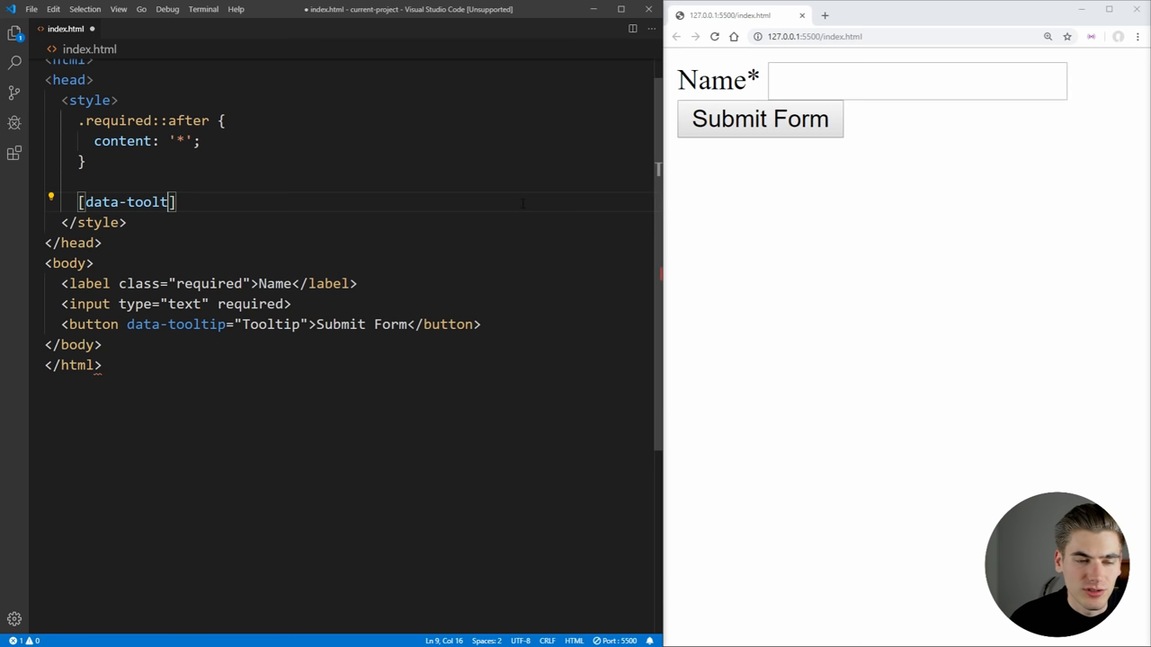
# Add a [data-tooltip]::after rule whose content is attr(data-tooltip), shown after Submit Form.
pyautogui.write('ip] {')
pyautogui.write('content: attr(')
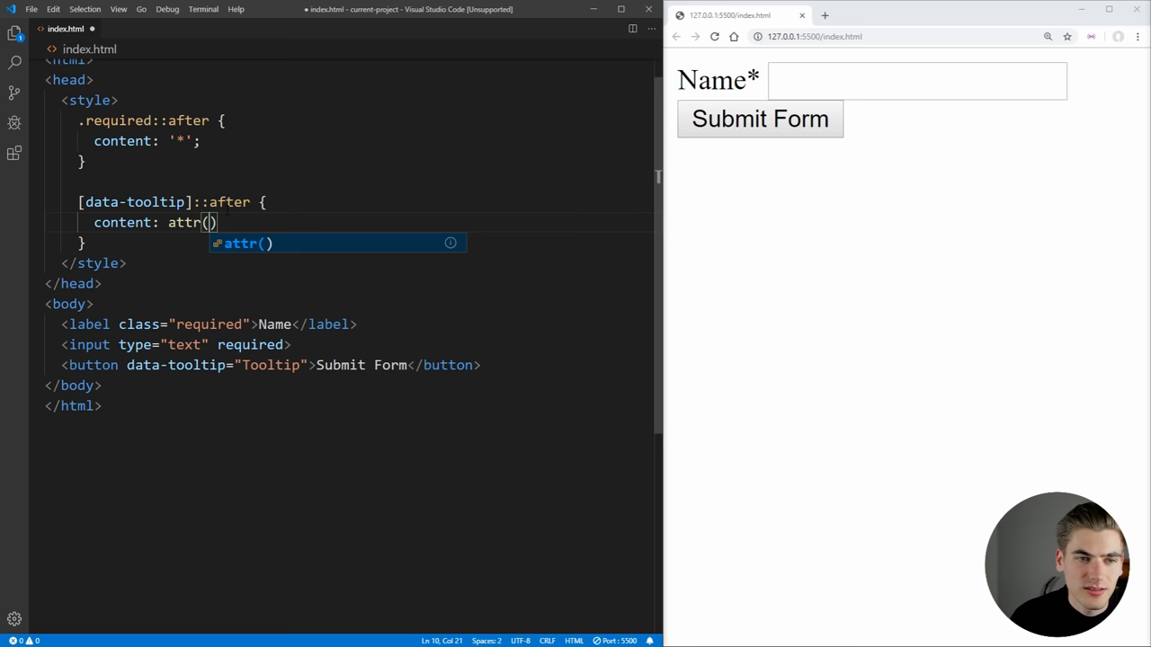
pyautogui.write('data-tooltop')
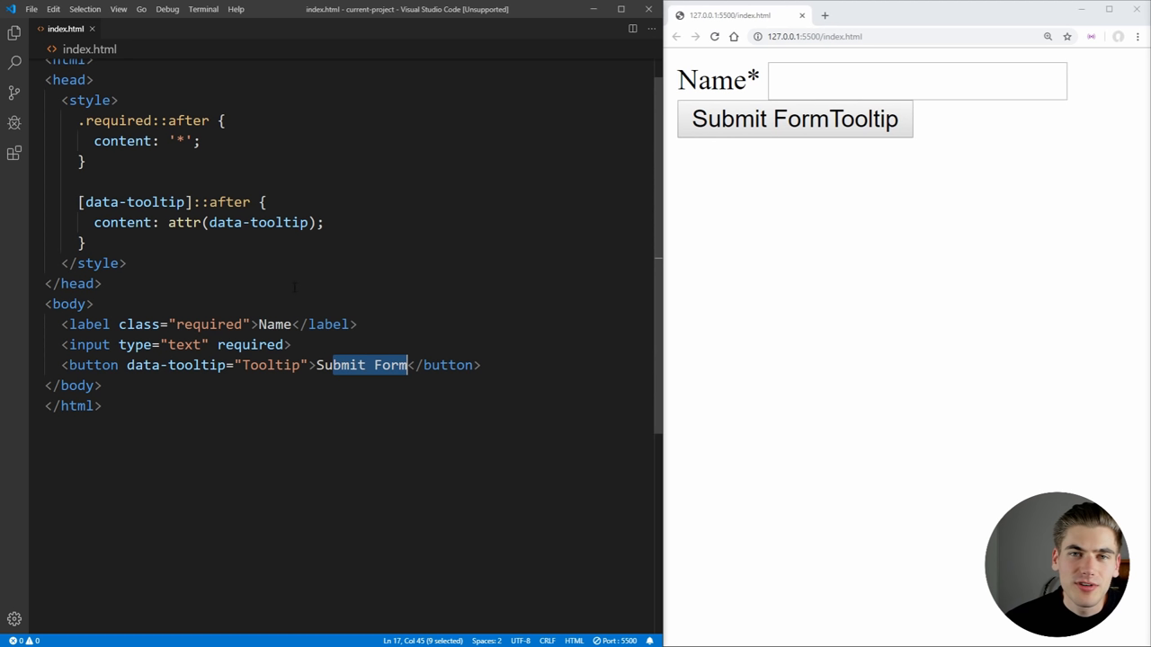
pyautogui.doubleClick(183, 223)
pyautogui.write('position: relative;')
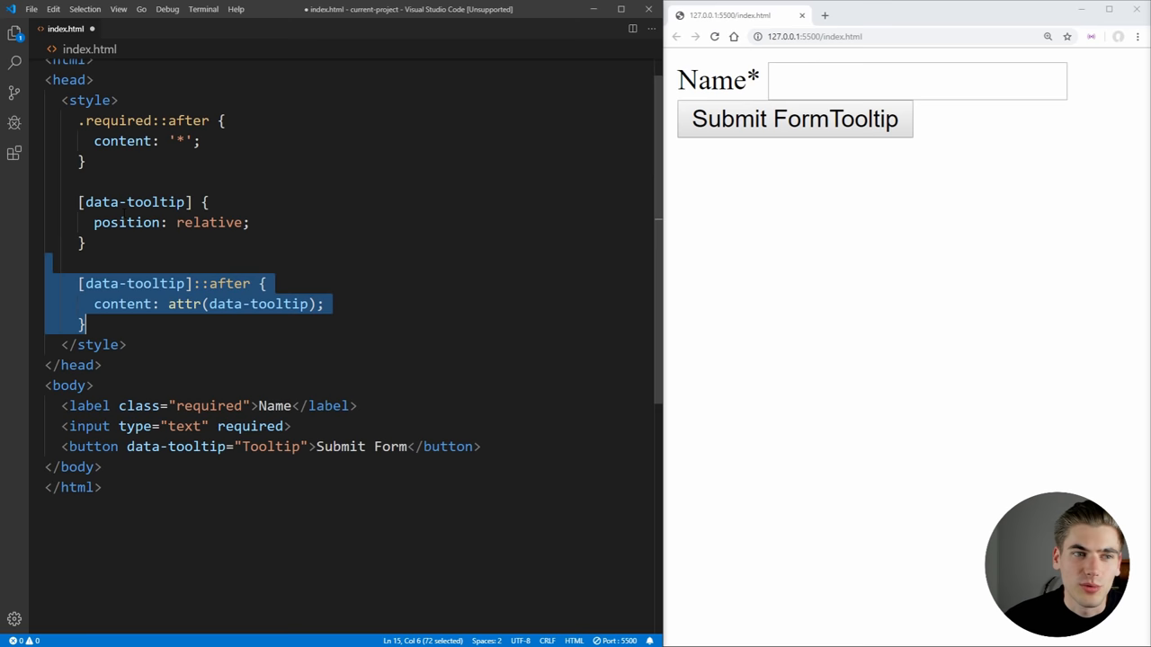
# Give [data-tooltip] position relative and start position: absolute in its ::after rule.
pyautogui.doubleClick(122, 223)
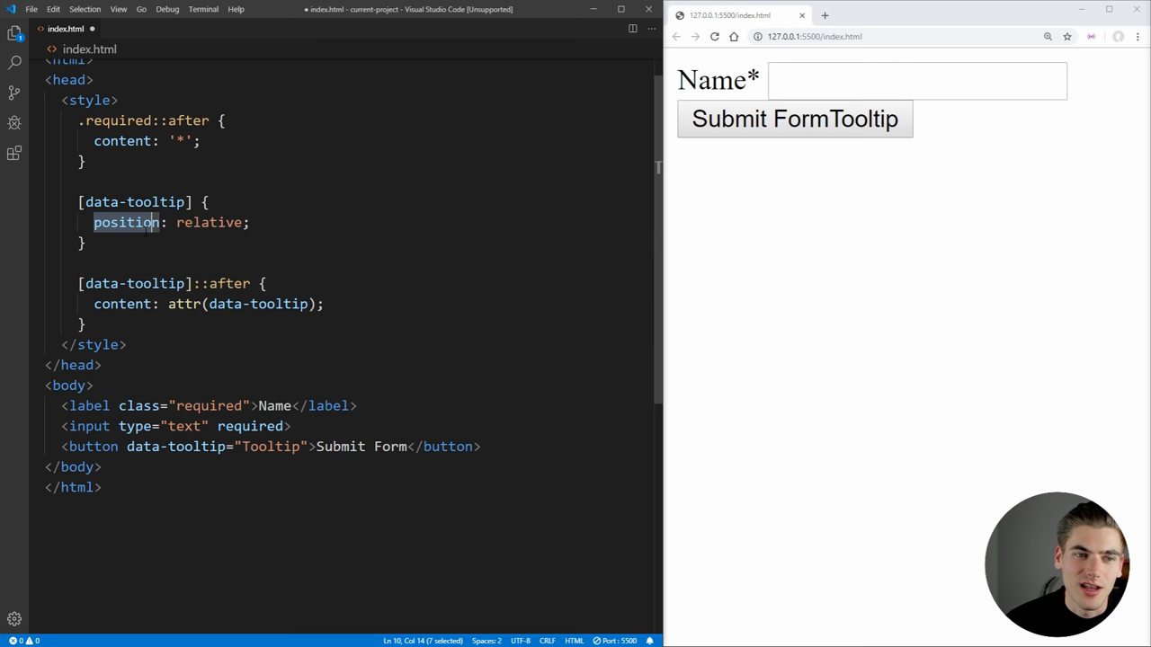
pyautogui.write('position: absolute;')
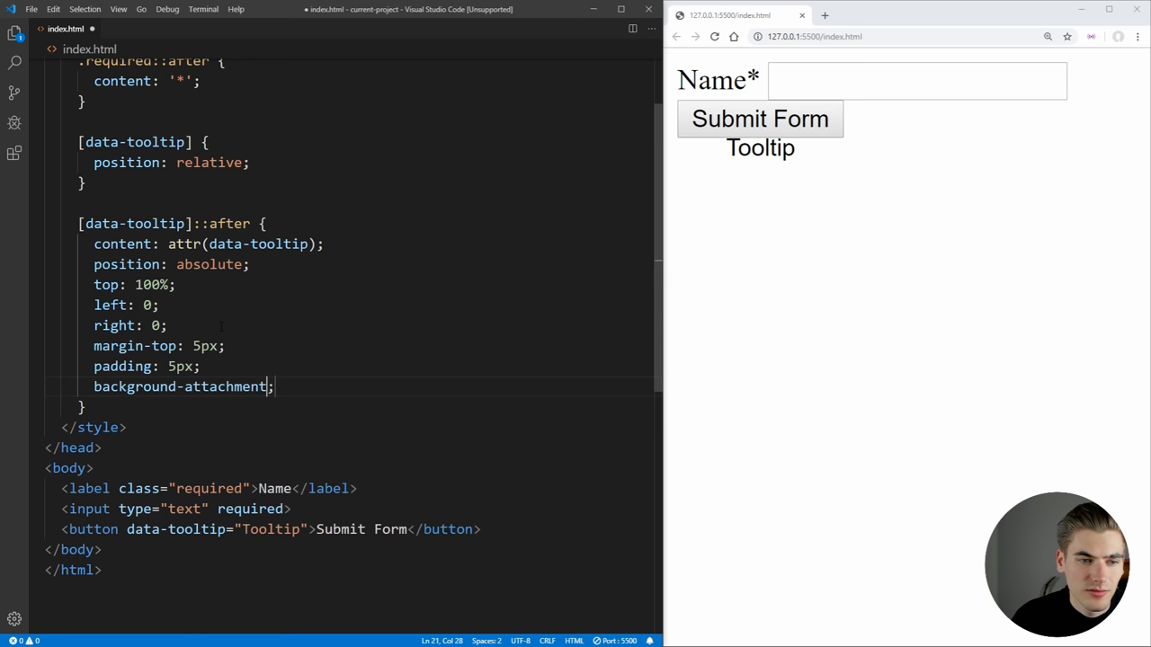
# Give the tooltip box a lightgrey background-color below Submit Form.
pyautogui.write('background-color: lightgn')
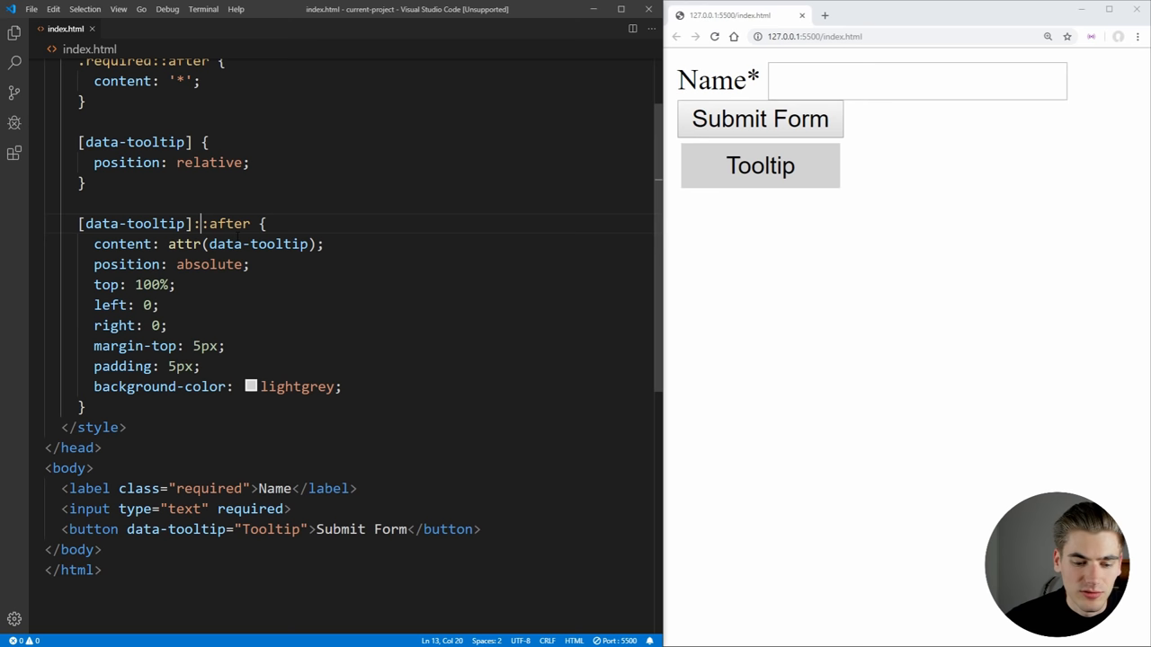
# Change the selector to [data-tooltip]:hover::after so the tooltip shows only on hover.
pyautogui.write(':hover:')
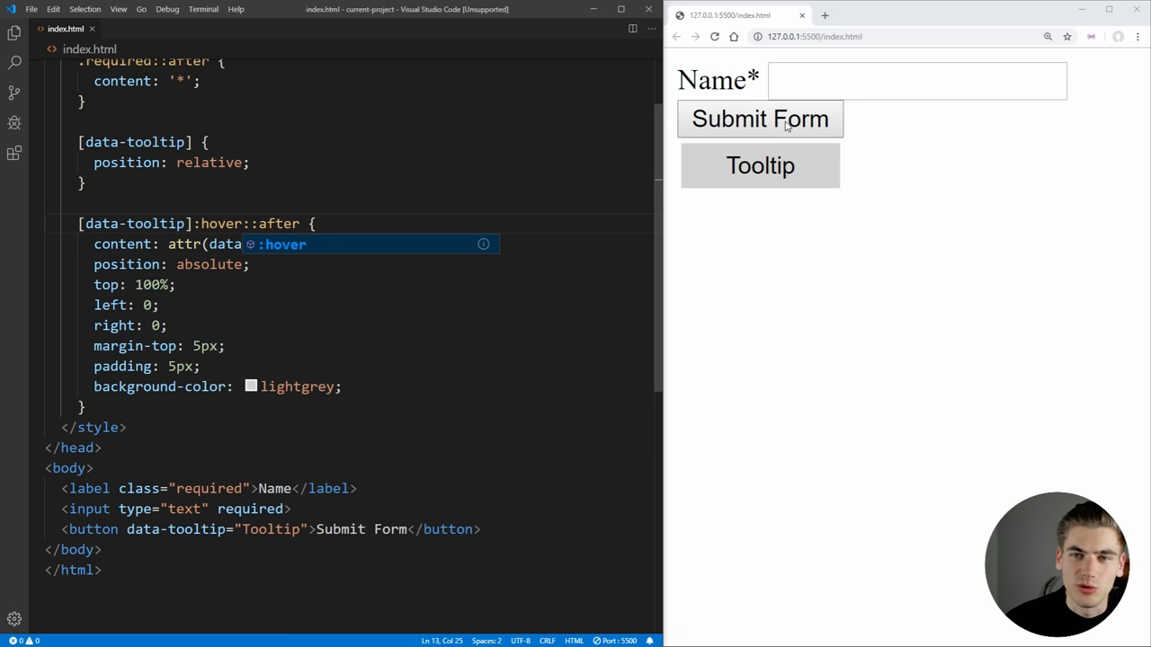
pyautogui.moveTo(758, 122)
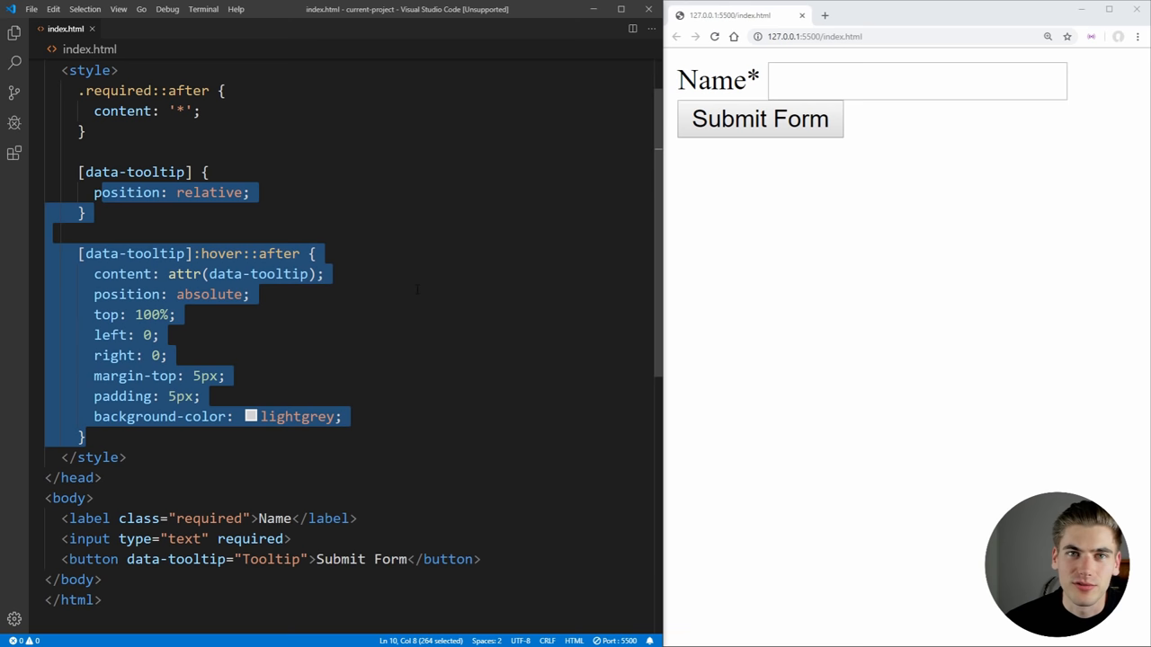
# Add a label::after rule and rename .required::after to .required::before.
pyautogui.click(313, 192)
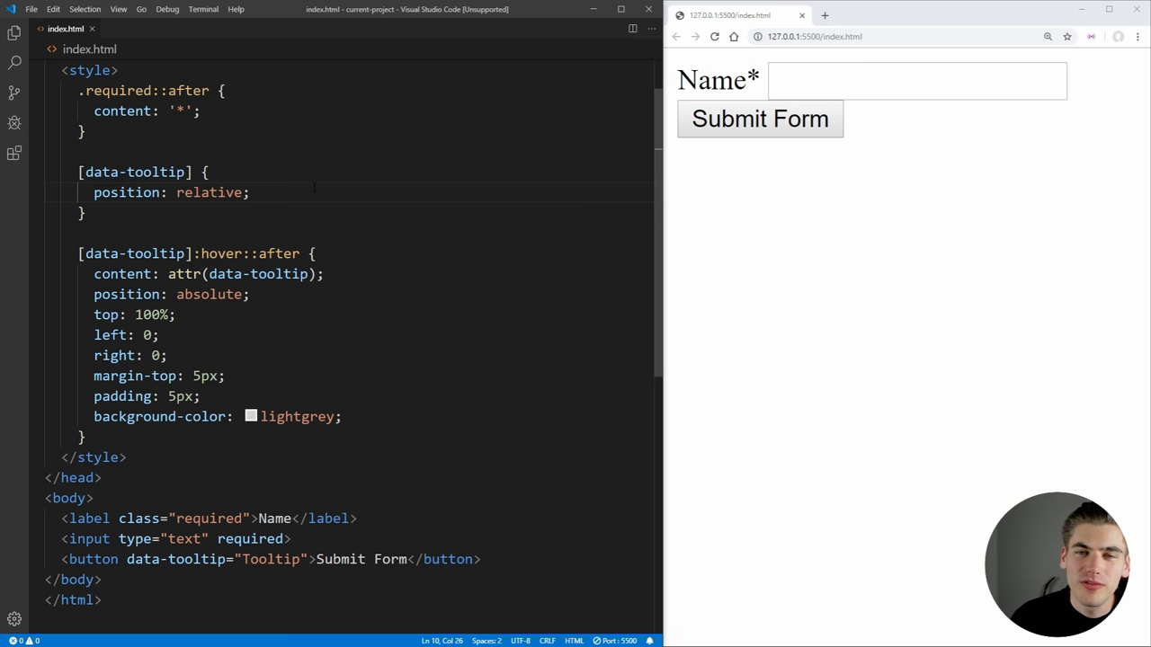
pyautogui.doubleClick(712, 79)
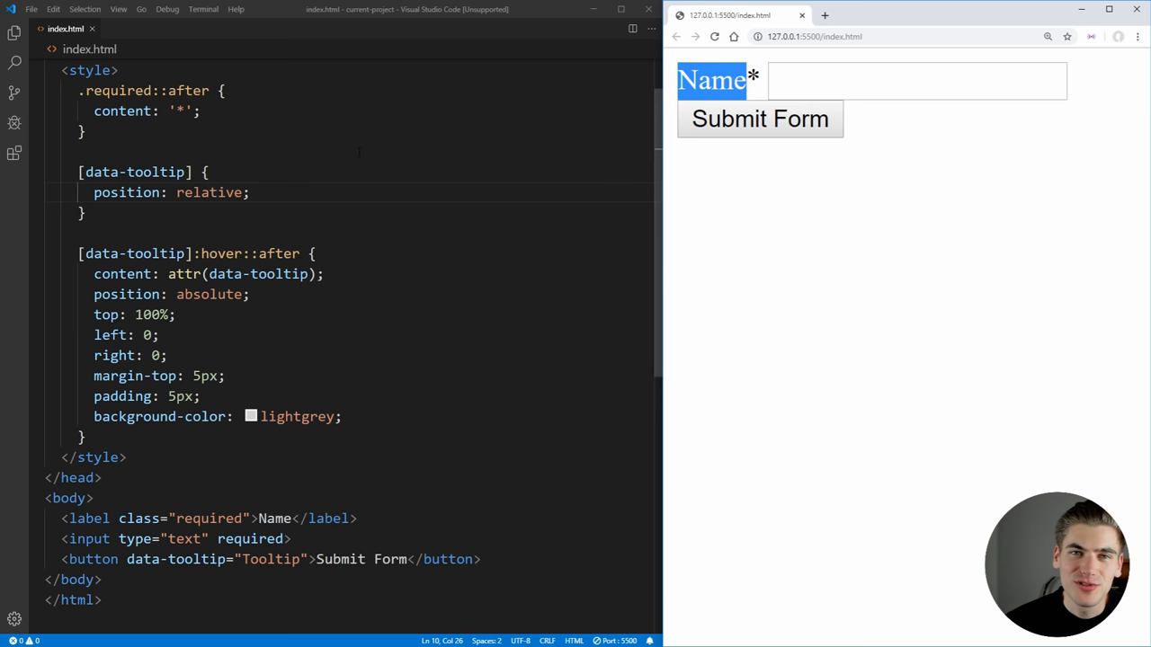
pyautogui.write('label::after {')
pyautogui.write("content: 'someething else")
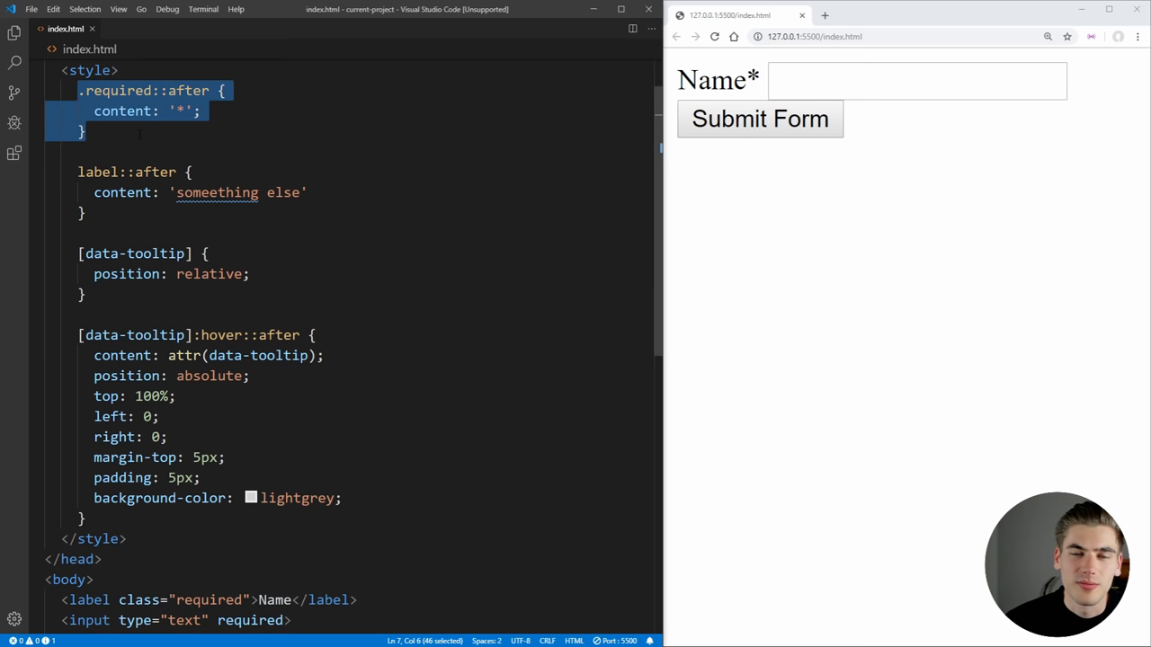
pyautogui.write('before')
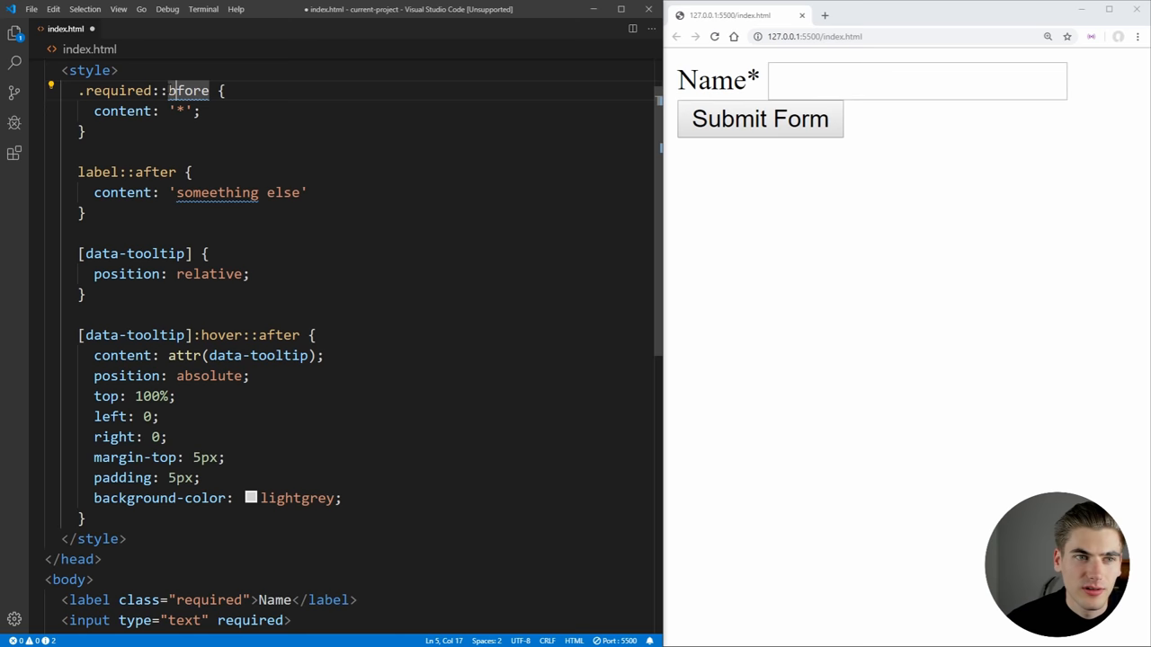